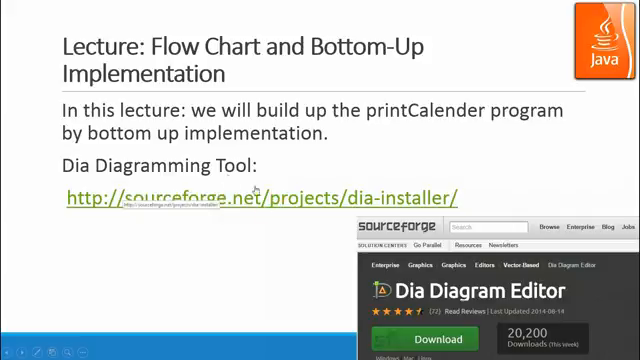
- End the PowerPoint slideshow to reveal the printMonth flowchart in Dia
key("right")
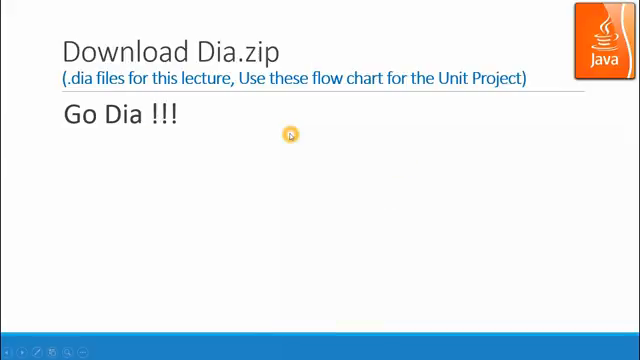
key("Escape")
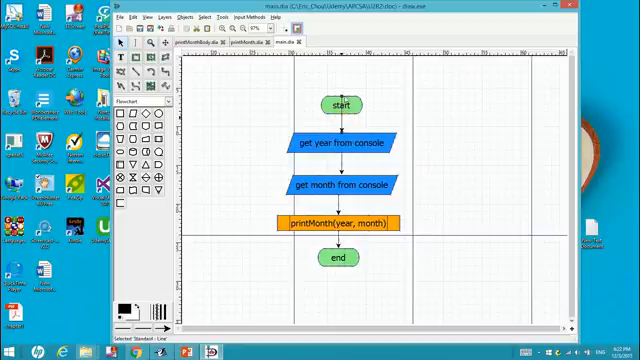
left_click(340, 104)
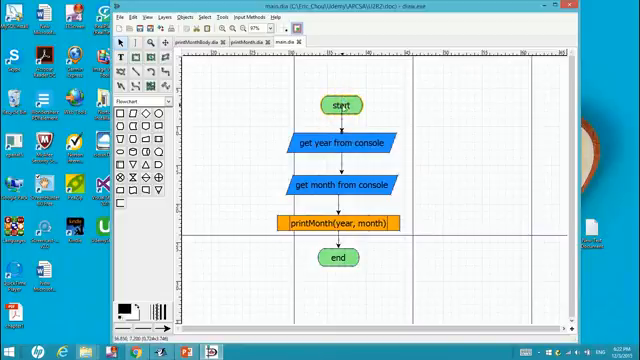
left_click(338, 104)
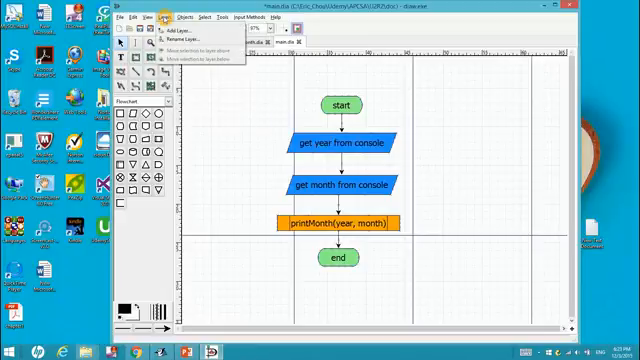
left_click(188, 16)
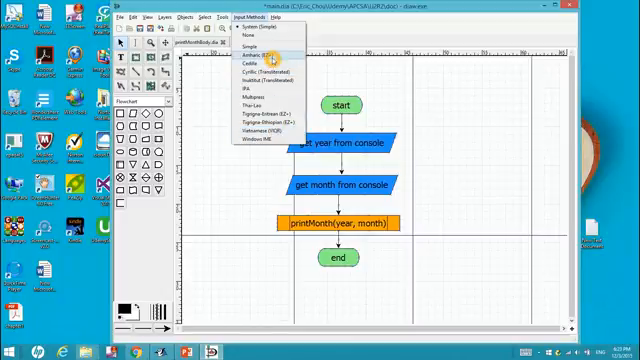
mouse_move(268, 100)
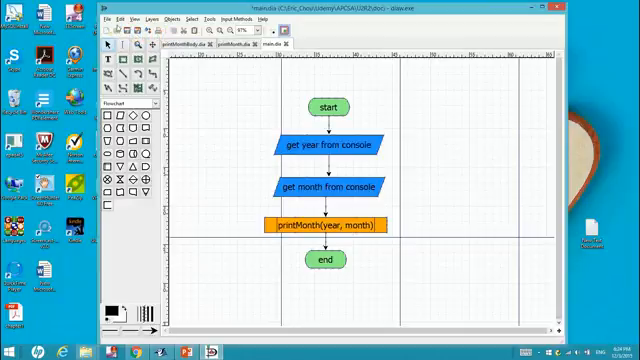
- Create a new blank diagram from the File menu
left_click(112, 16)
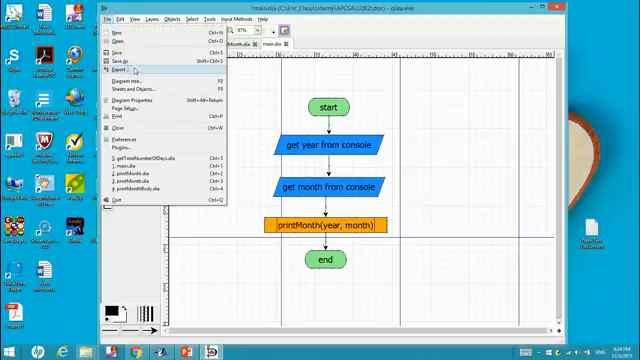
mouse_move(130, 36)
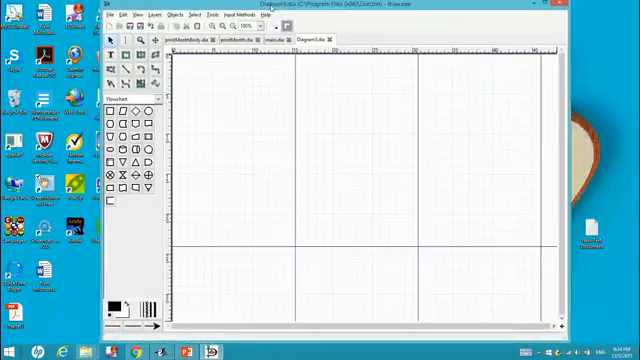
- Reopen printMonth.dia from the File menu's recent files list
left_click(104, 16)
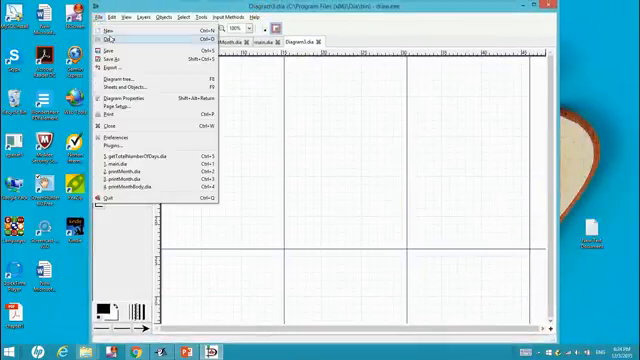
left_click(104, 30)
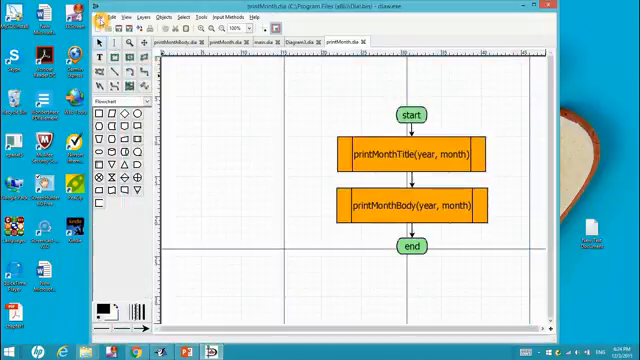
- Start exporting the diagram and browse to the folder holding the printMonth .dia files
left_click(104, 16)
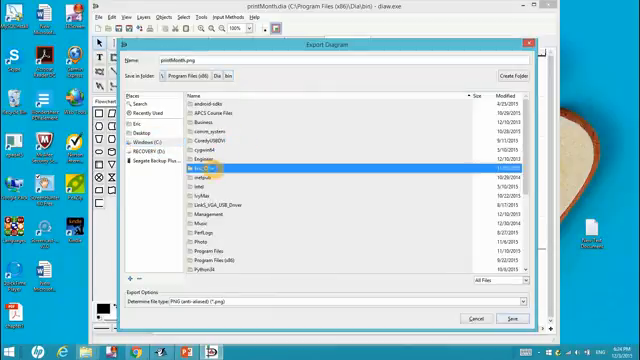
double_click(200, 172)
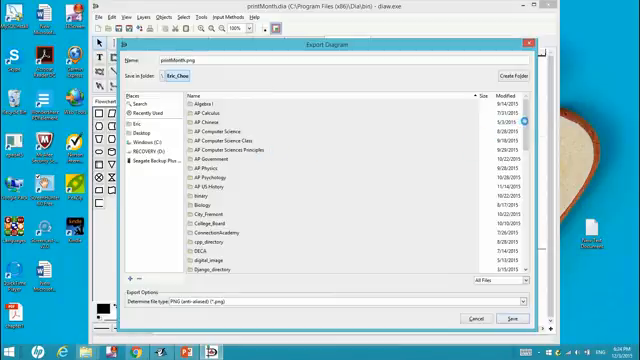
scroll("down", 3)
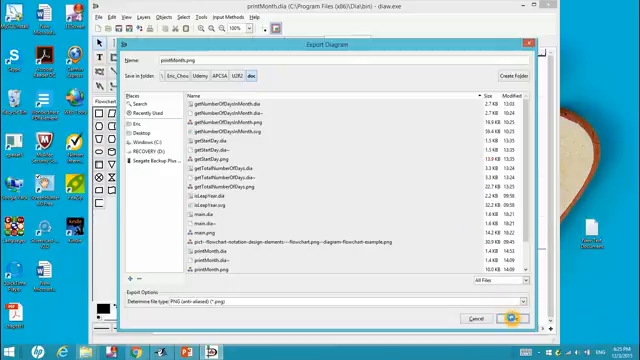
- Save the export as printMonth.png, reaching the 'File already exists' warning
left_click(510, 320)
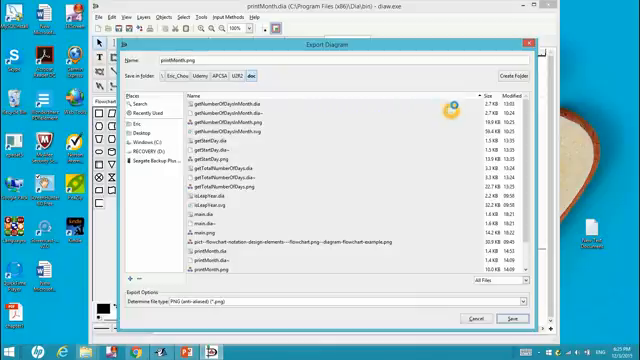
mouse_move(312, 120)
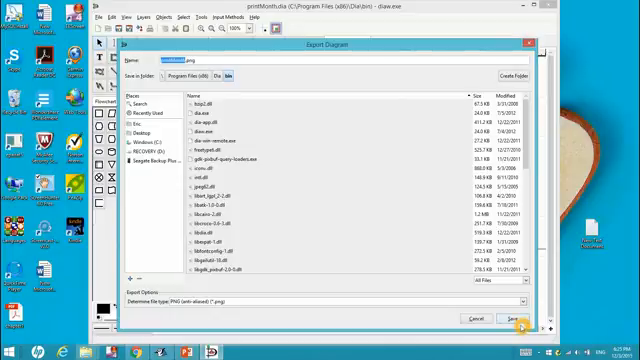
left_click(510, 318)
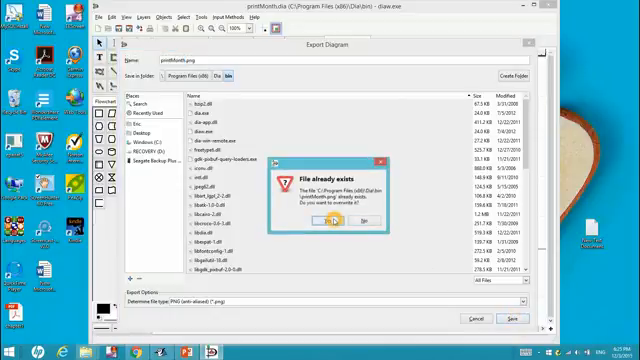